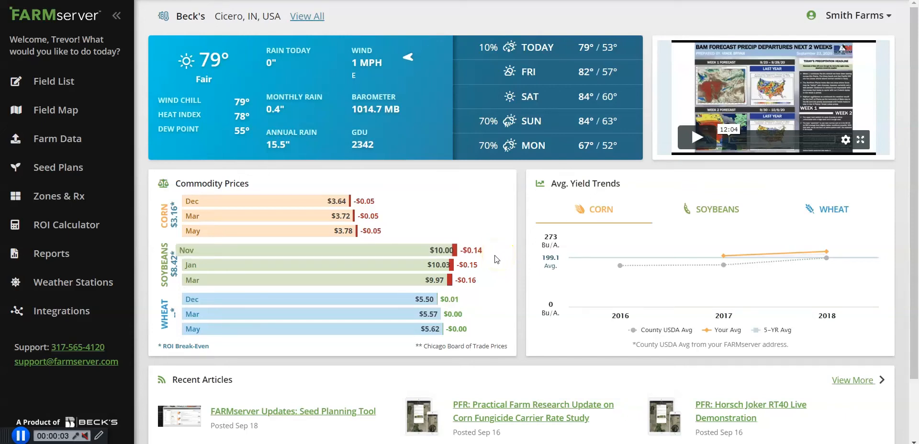
{"action": "mouse_move", "coordinate": [64, 253]}
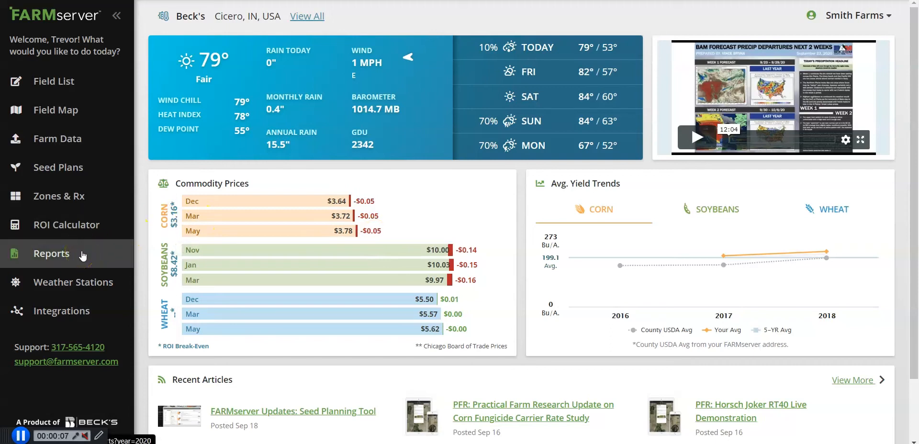
Step: Browse the Create Report list down to the map, soils and scouting report types
{"action": "left_click", "coordinate": [52, 254]}
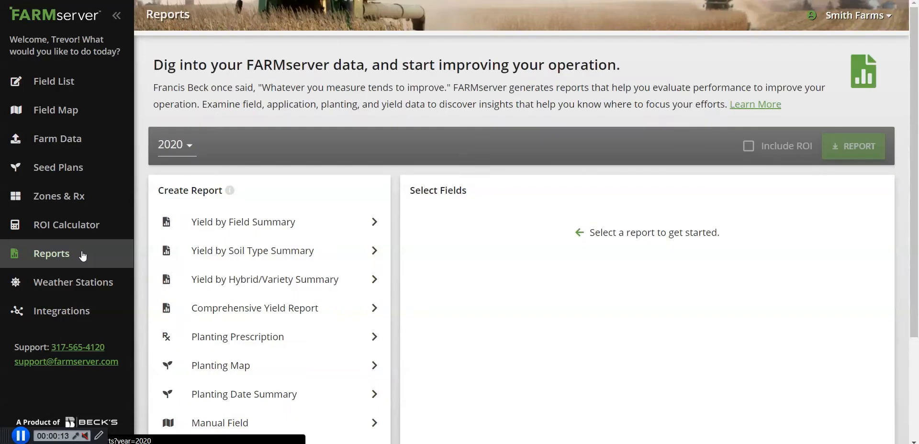
{"action": "scroll", "scroll_direction": "down", "scroll_amount": 3}
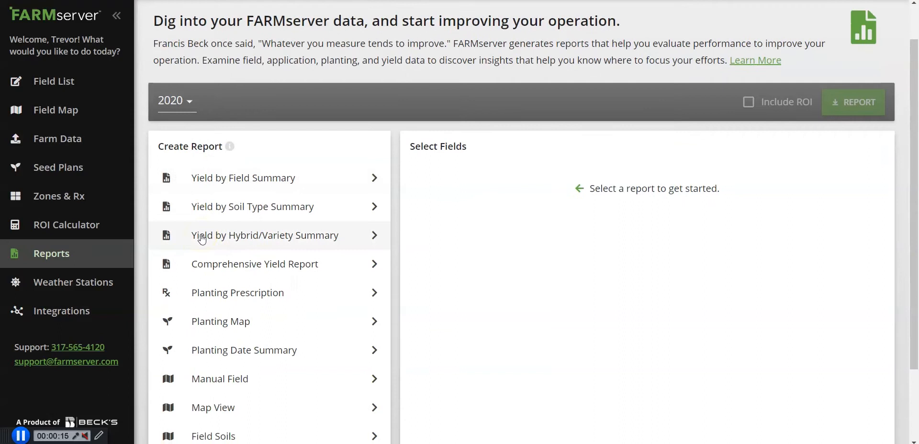
{"action": "scroll", "scroll_direction": "down", "scroll_amount": 3}
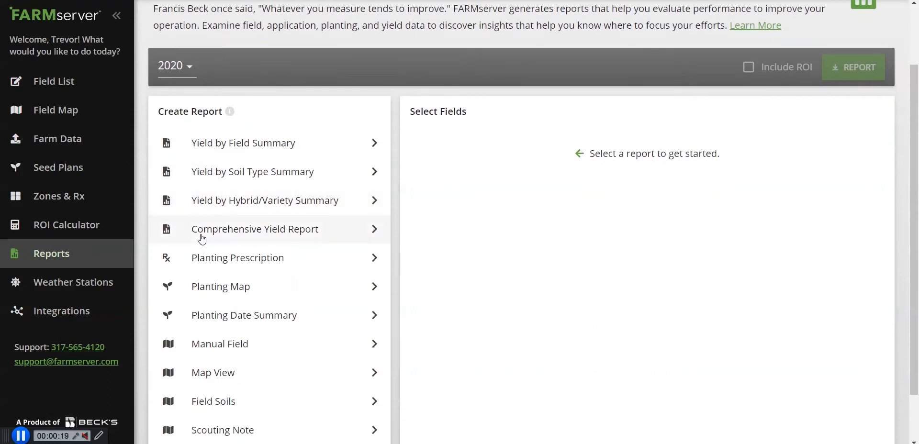
{"action": "mouse_move", "coordinate": [265, 263]}
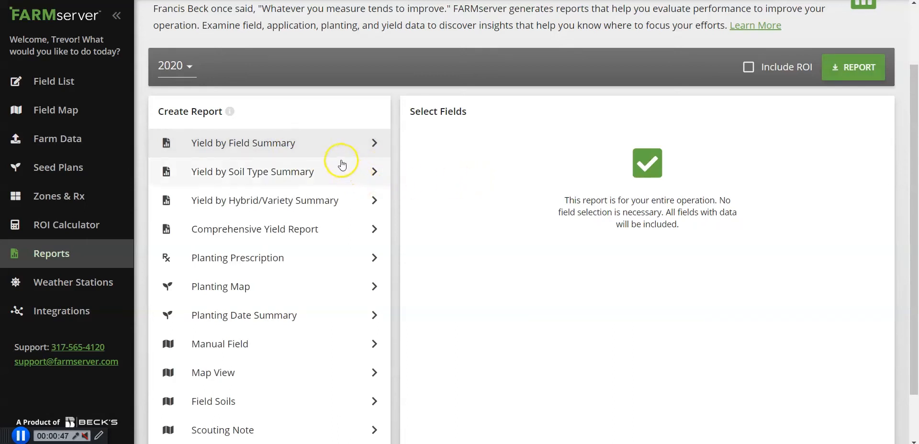
{"action": "mouse_move", "coordinate": [479, 183]}
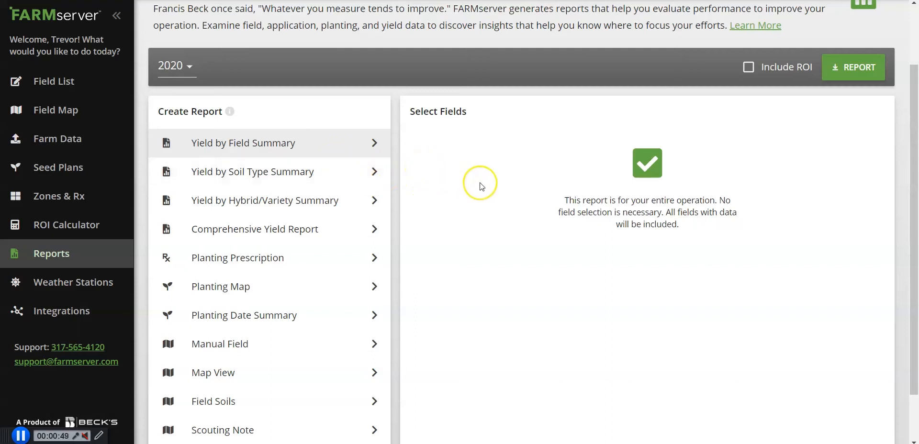
{"action": "mouse_move", "coordinate": [485, 185]}
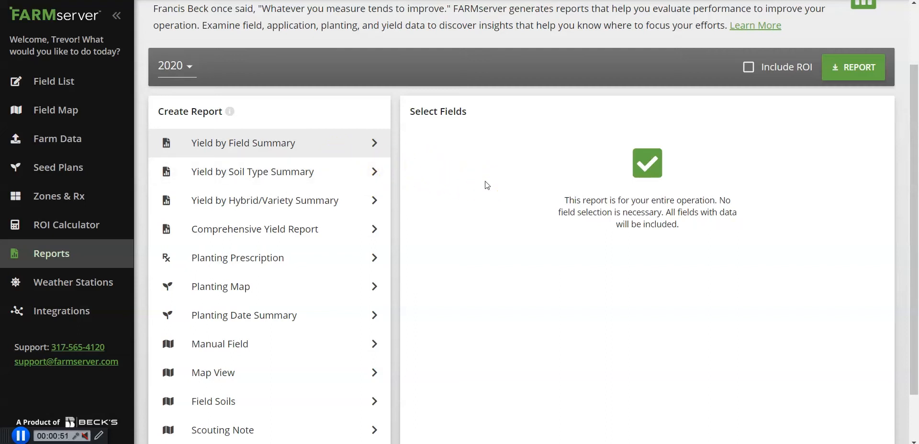
Step: Download the 2020 Yield by Field Summary and acknowledge the downloading notice
{"action": "left_click", "coordinate": [853, 67]}
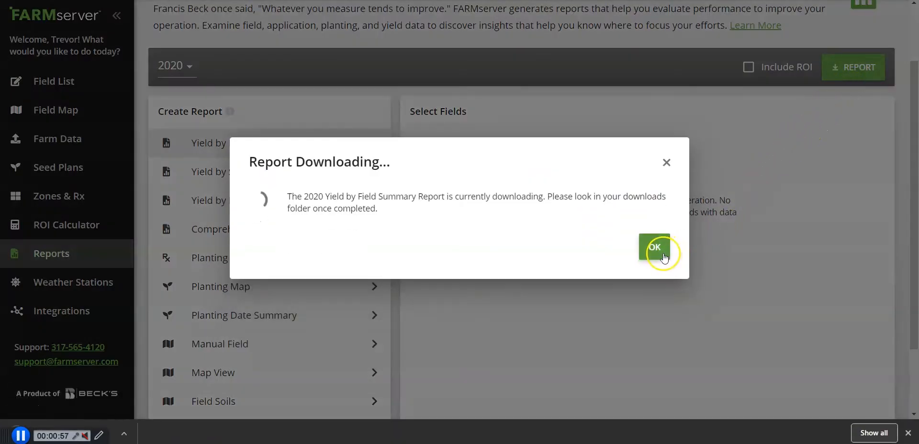
{"action": "left_click", "coordinate": [654, 247]}
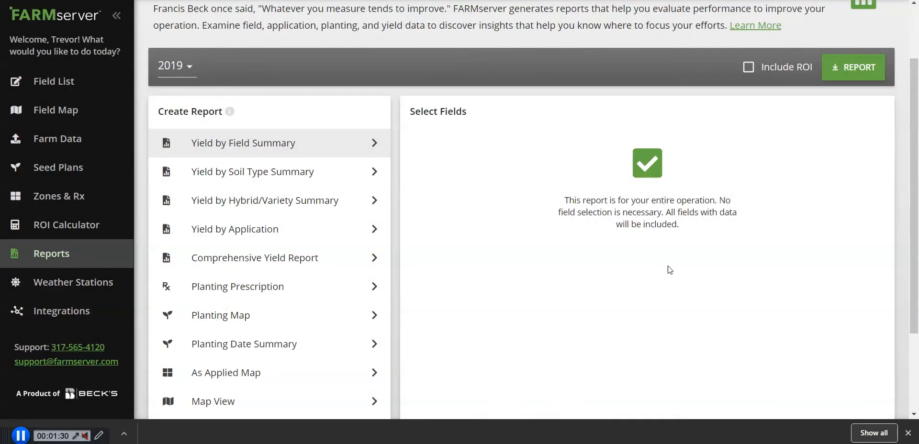
Step: Request the 2019 Comprehensive Yield Report for the six fields by email and acknowledge the notice
{"action": "left_click", "coordinate": [255, 258]}
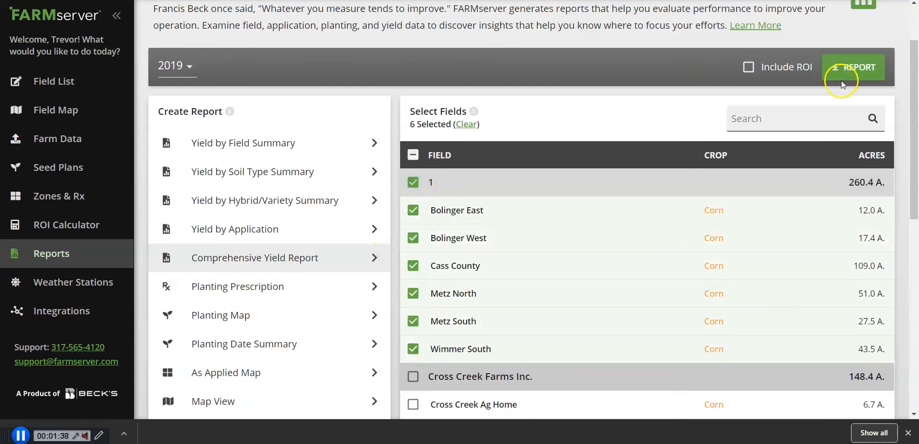
{"action": "left_click", "coordinate": [854, 67]}
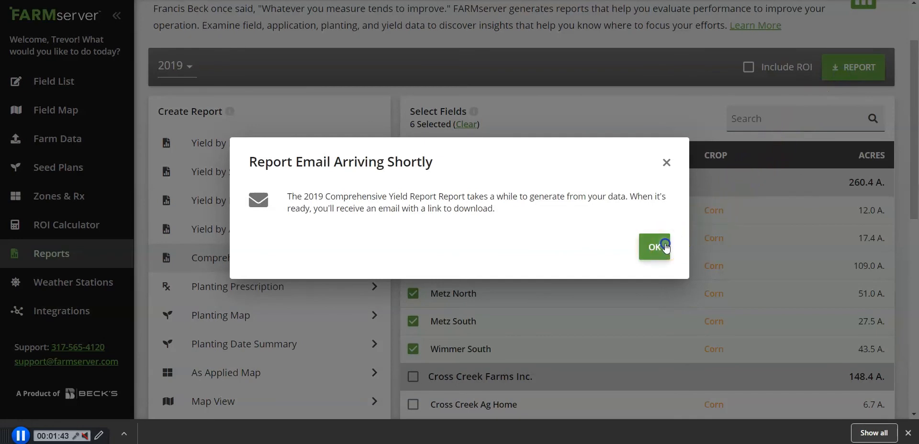
{"action": "left_click", "coordinate": [654, 246]}
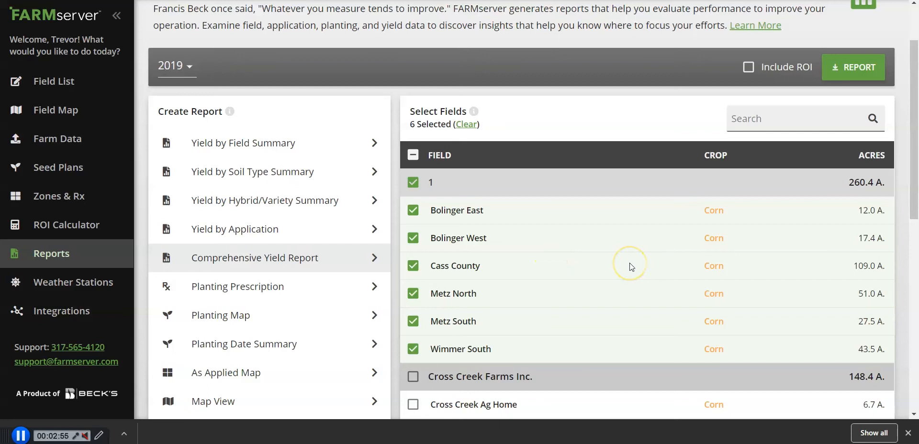
{"action": "mouse_move", "coordinate": [320, 315]}
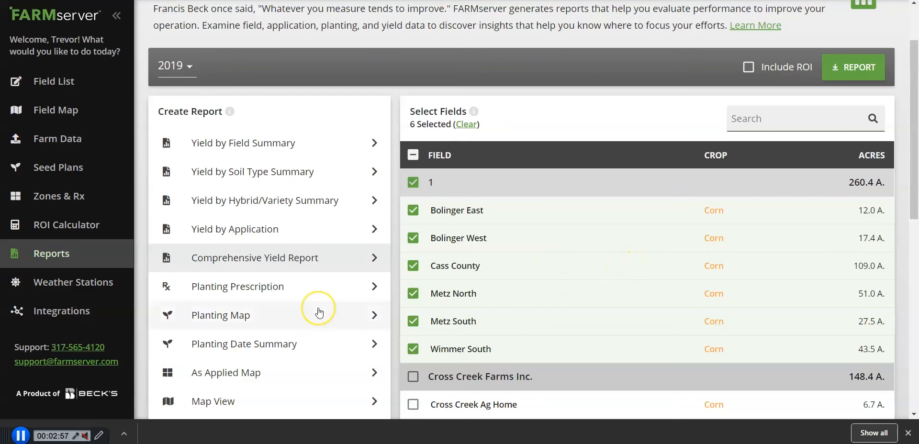
Step: Request the 2019 Planting Map for the six fields by email and acknowledge the notice
{"action": "left_click", "coordinate": [220, 315]}
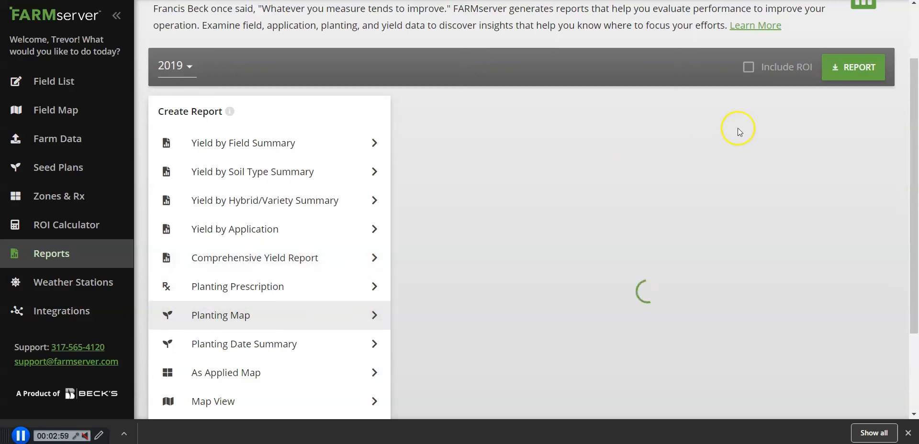
{"action": "left_click", "coordinate": [853, 67]}
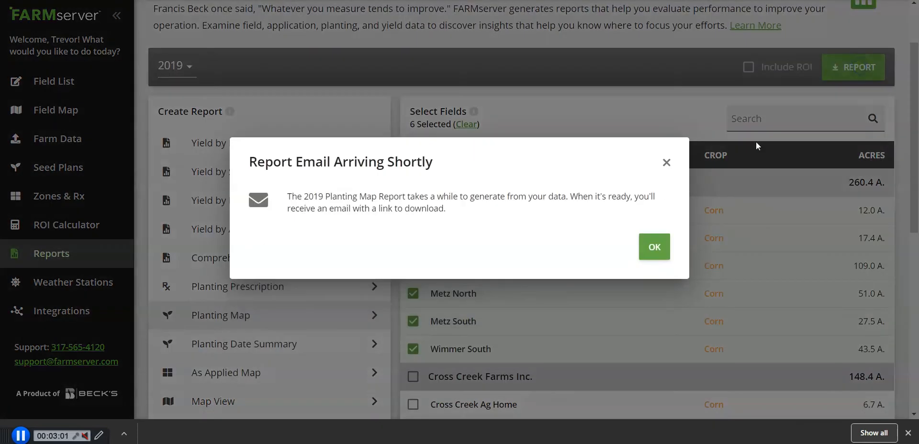
{"action": "left_click", "coordinate": [654, 246]}
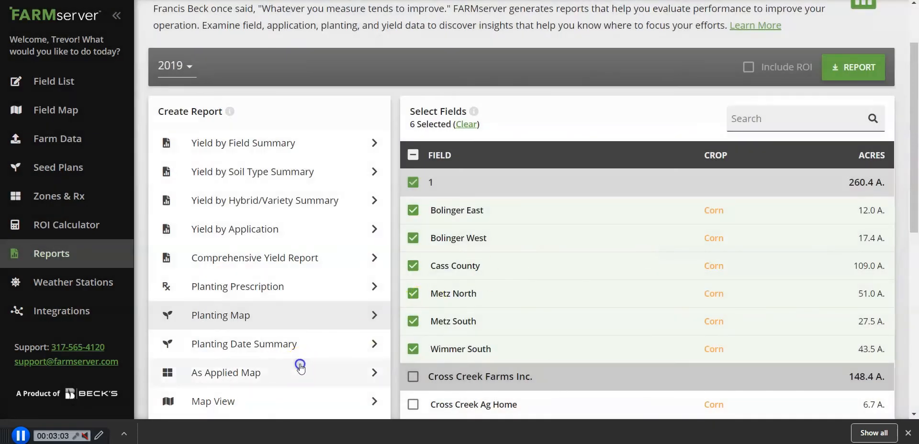
Step: Request the 2019 As Applied Map for the six fields by email and acknowledge the notice
{"action": "left_click", "coordinate": [853, 67]}
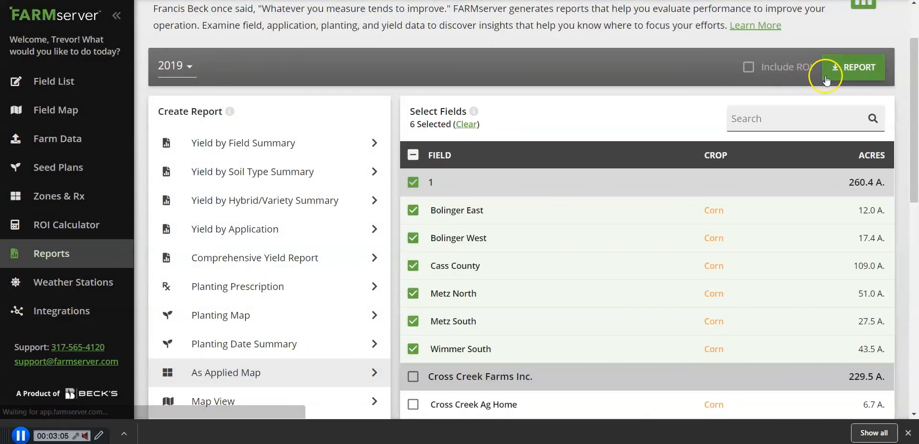
{"action": "left_click", "coordinate": [853, 67]}
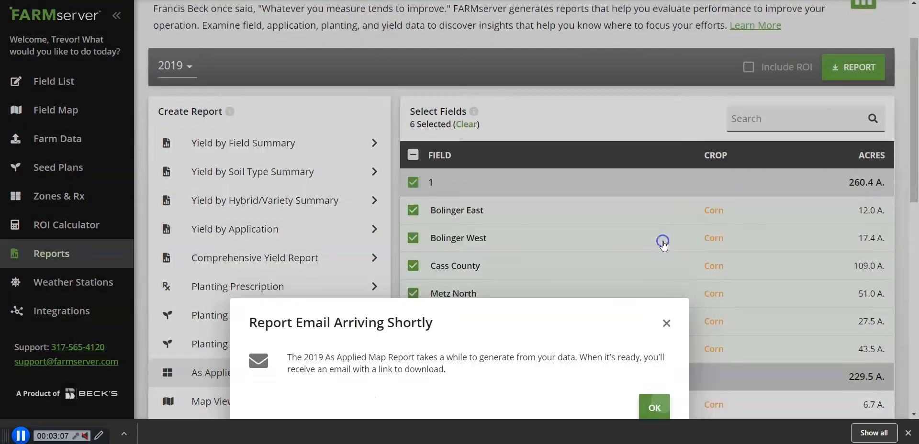
{"action": "left_click", "coordinate": [654, 407]}
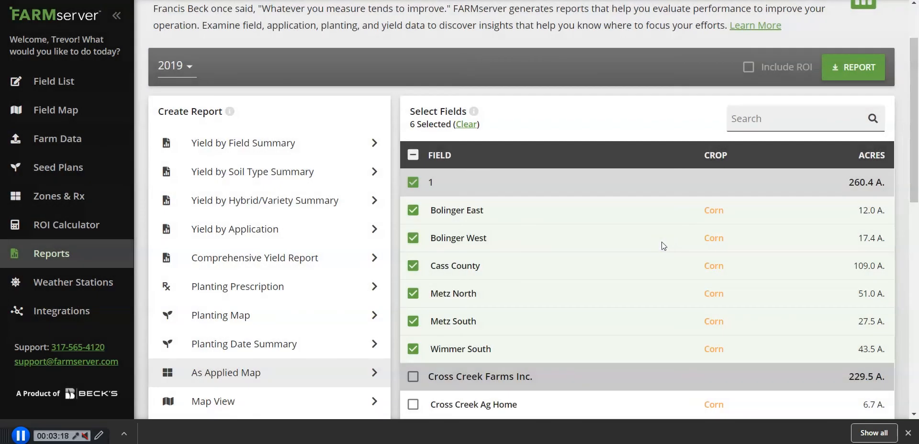